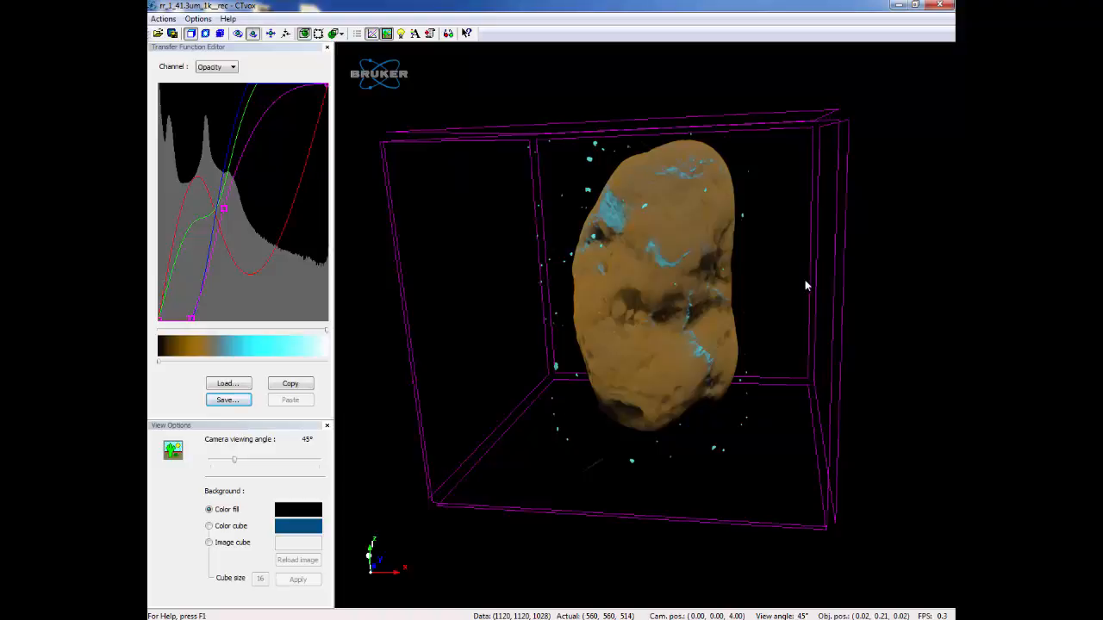
mouse_move(840, 267)
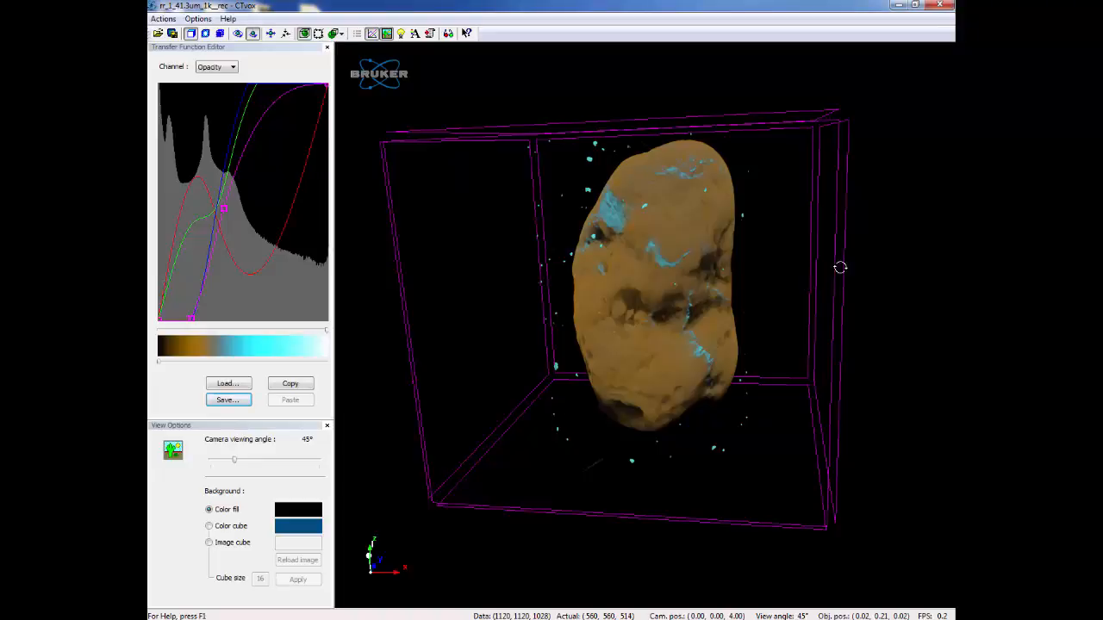
Drag-rotate the rock volume and its bounding box into a tilted orientation showing another side.
left_click_drag(841, 267, 880, 252)
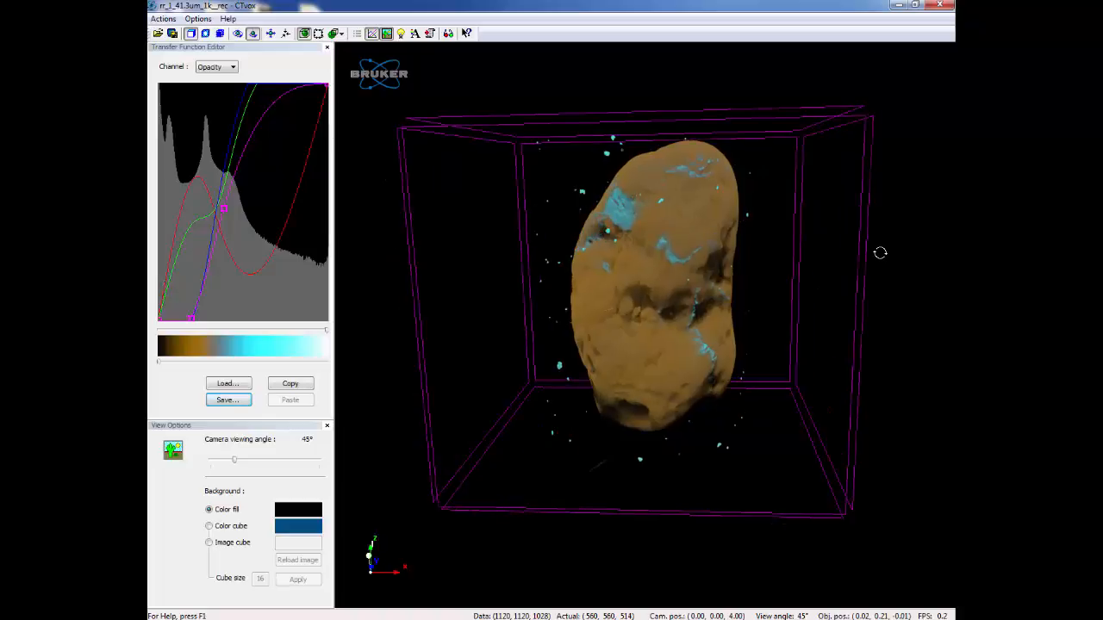
left_click_drag(879, 252, 810, 329)
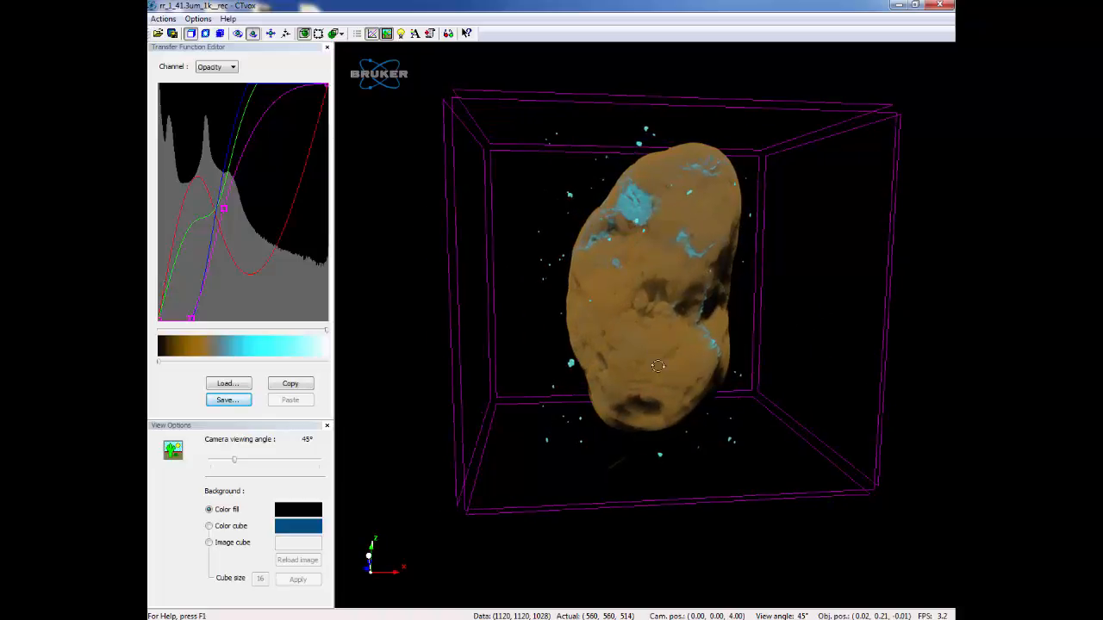
left_click_drag(658, 366, 656, 412)
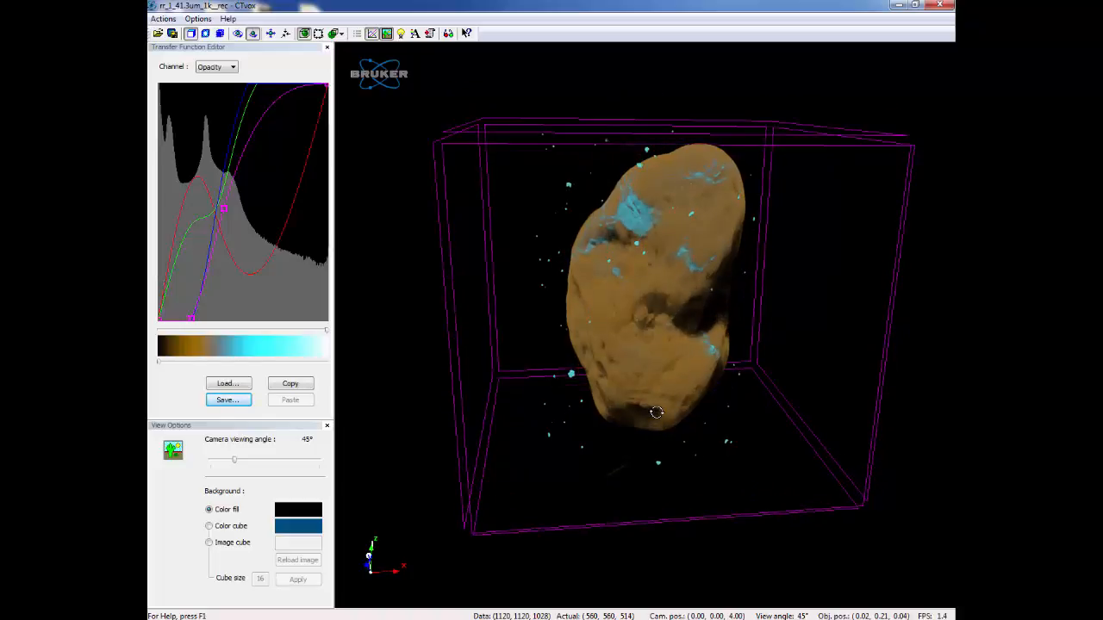
left_click_drag(657, 412, 695, 374)
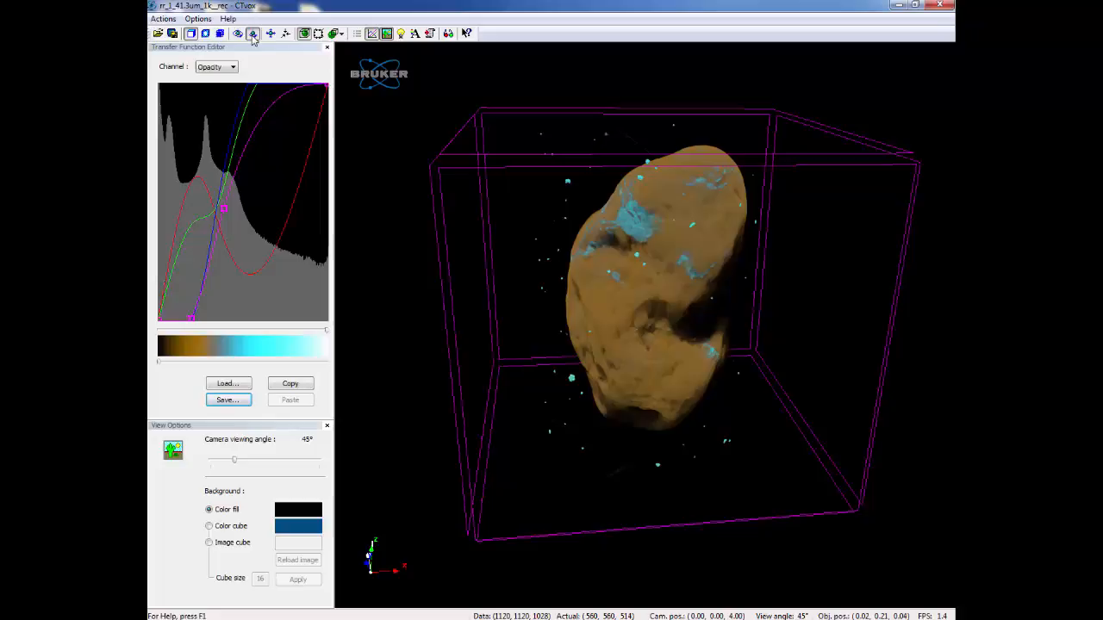
mouse_move(238, 34)
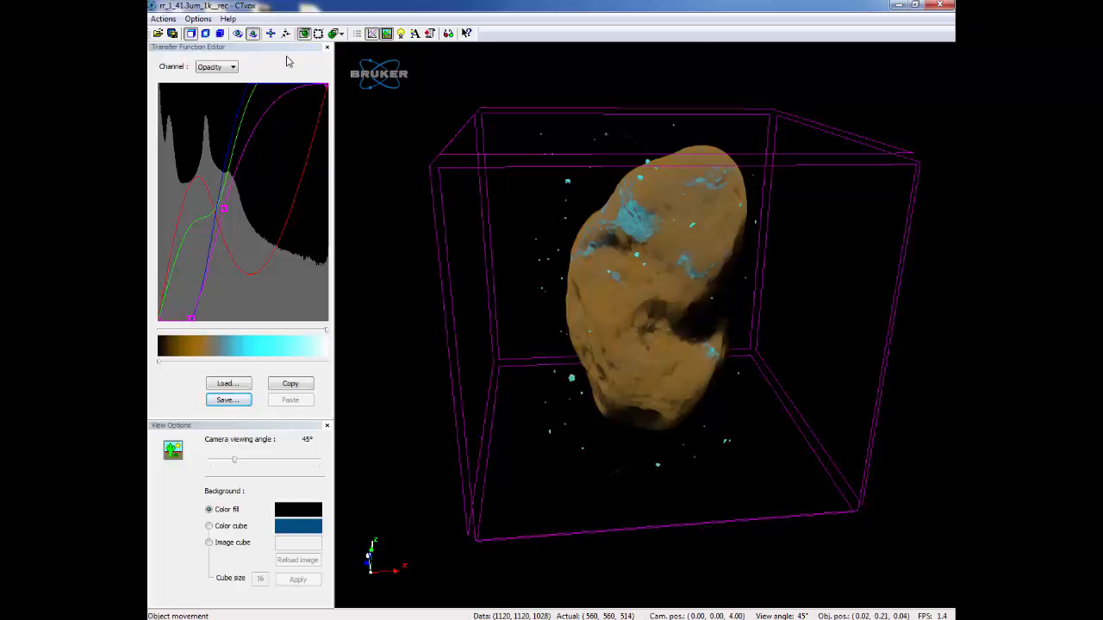
mouse_move(271, 33)
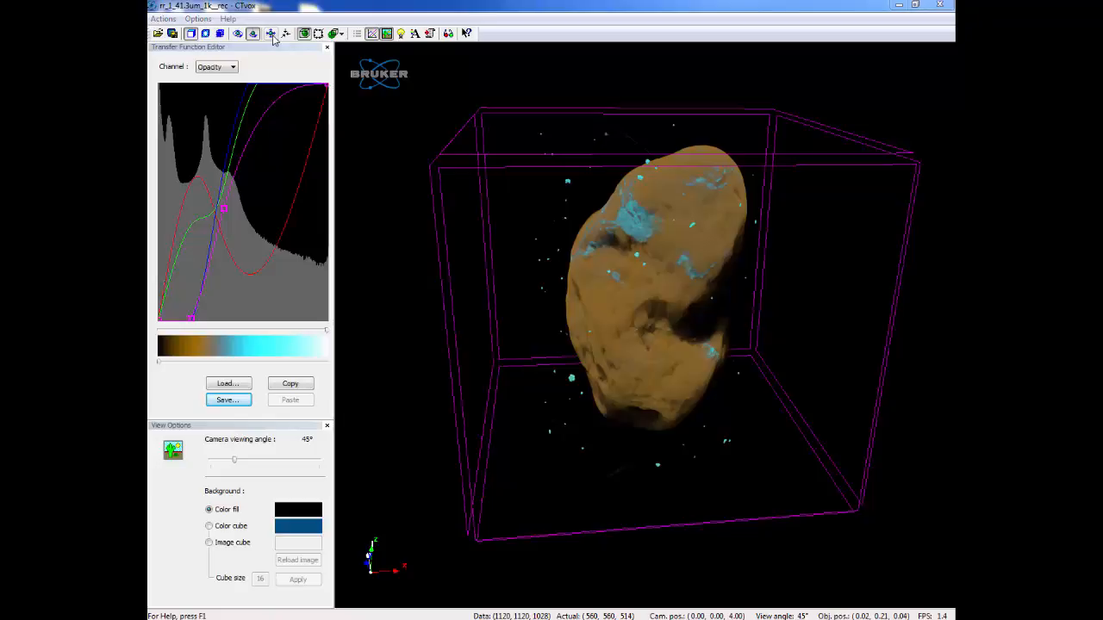
mouse_move(280, 41)
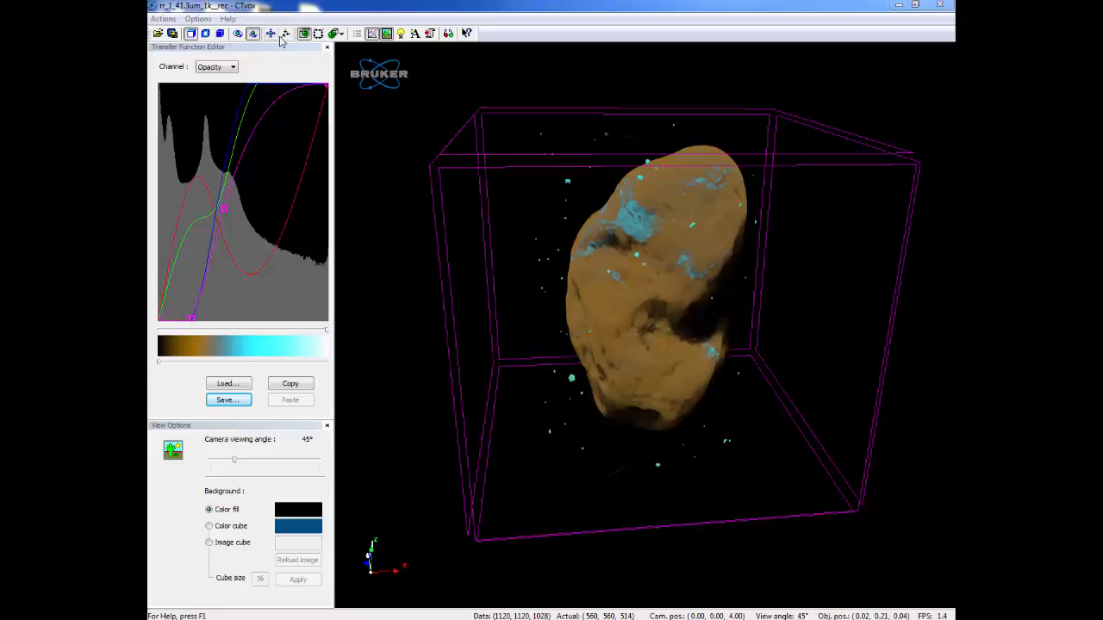
mouse_move(338, 76)
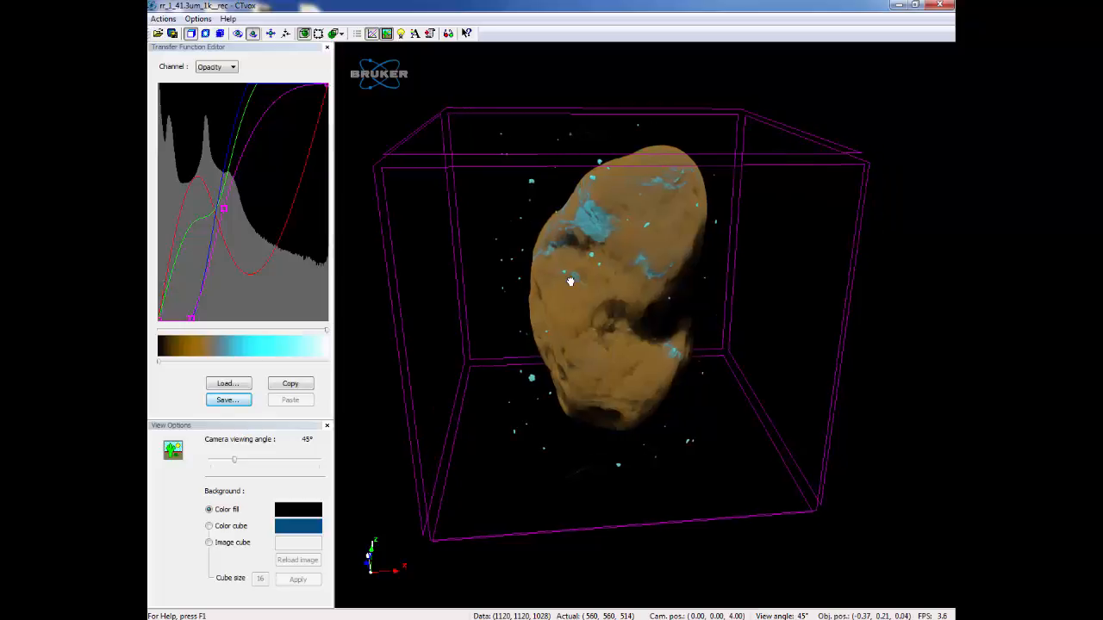
Drag the rock and its bounding box left and up, then back near the scene centre.
left_click_drag(569, 282, 616, 321)
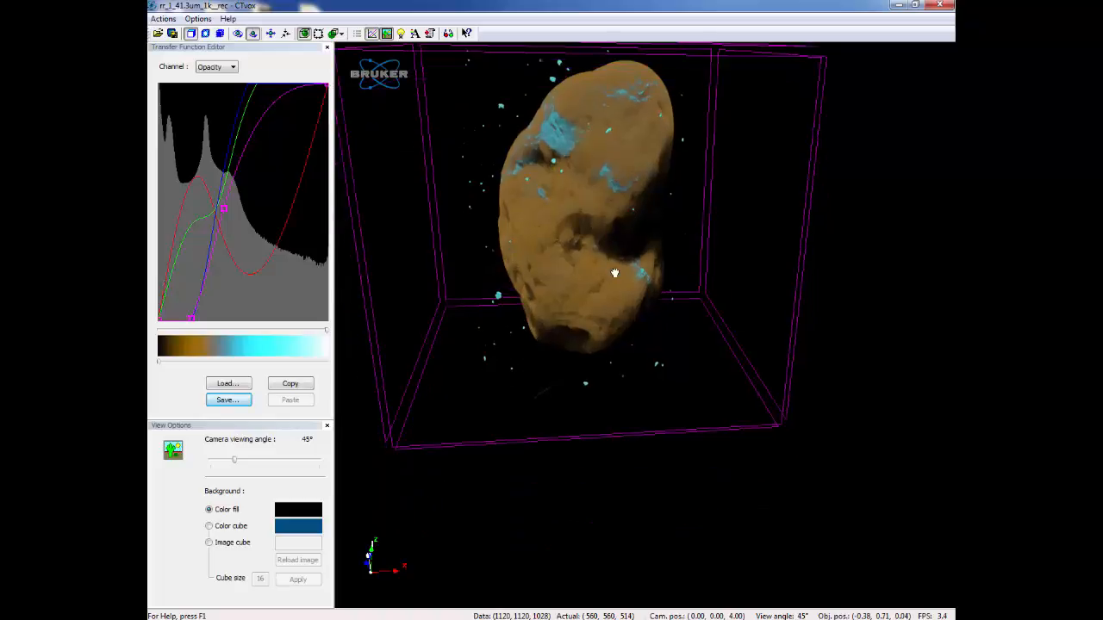
left_click_drag(615, 273, 655, 324)
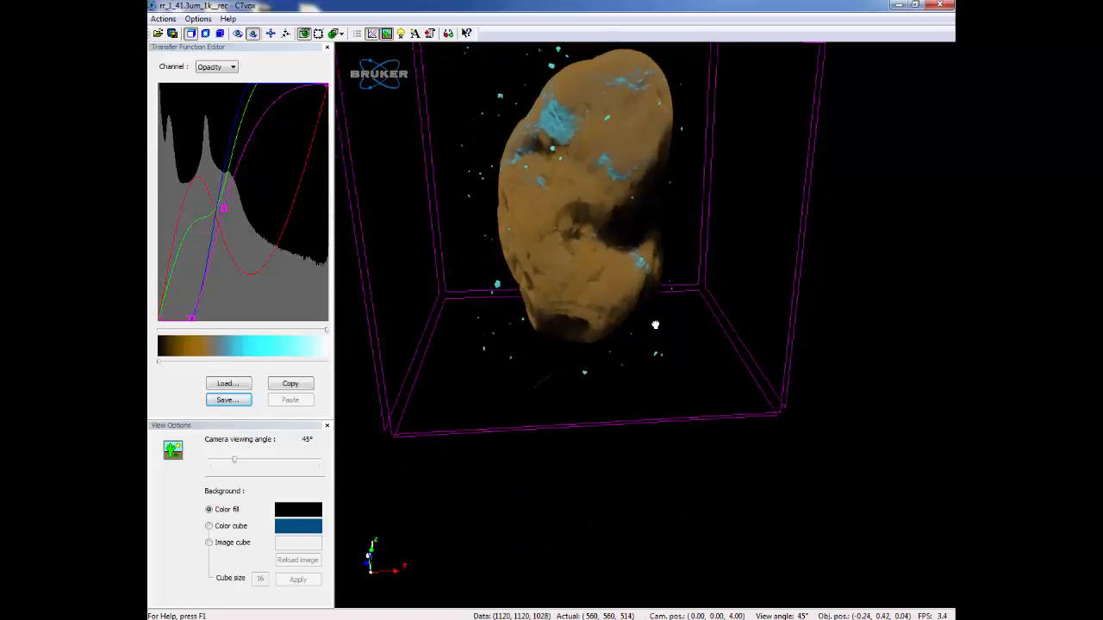
left_click_drag(655, 325, 655, 328)
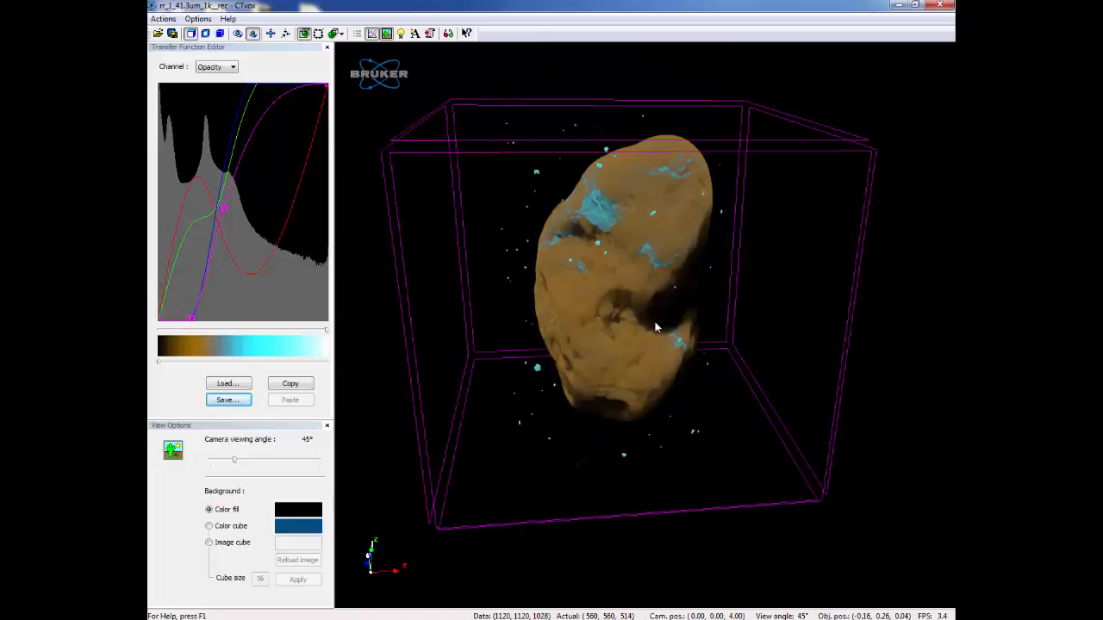